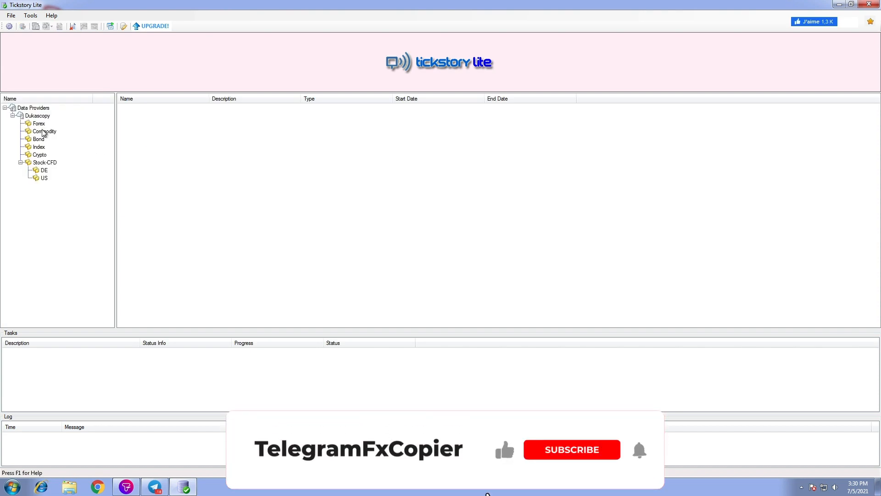
- Export EURUSD from the Forex list to MT5 as the last month of bars, then as ticks
left_click(39, 123)
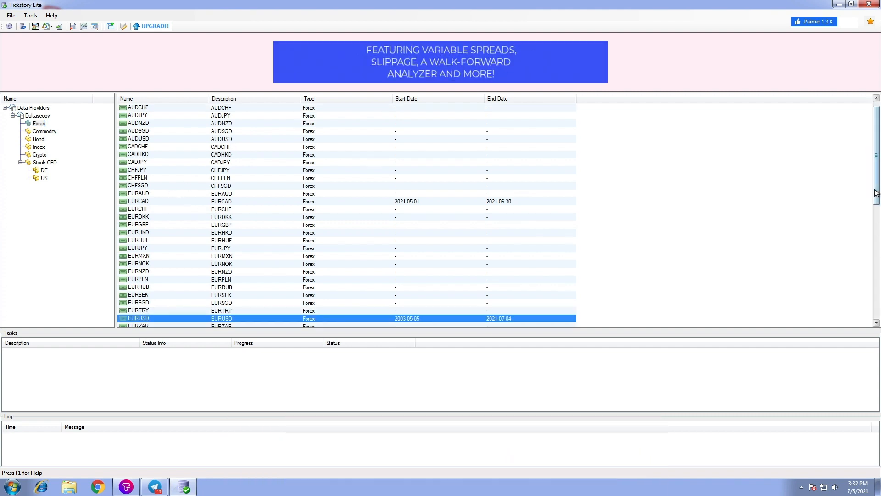
scroll("down", 3)
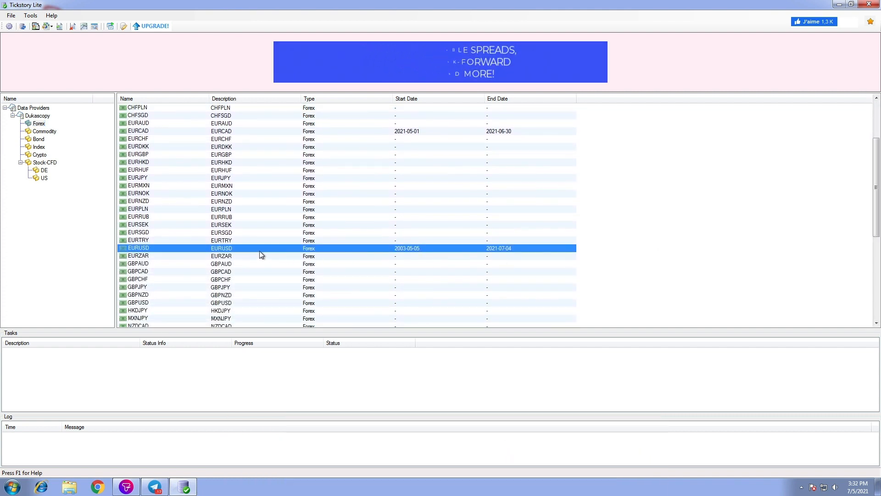
mouse_move(351, 252)
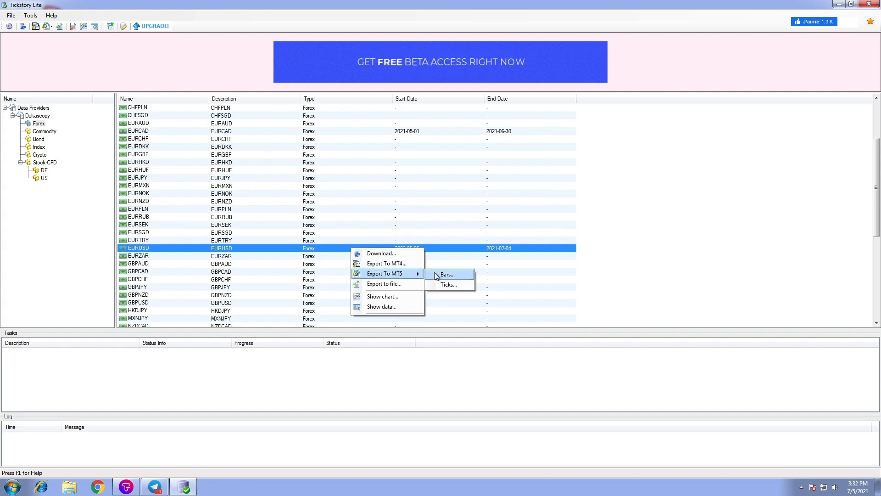
left_click(448, 274)
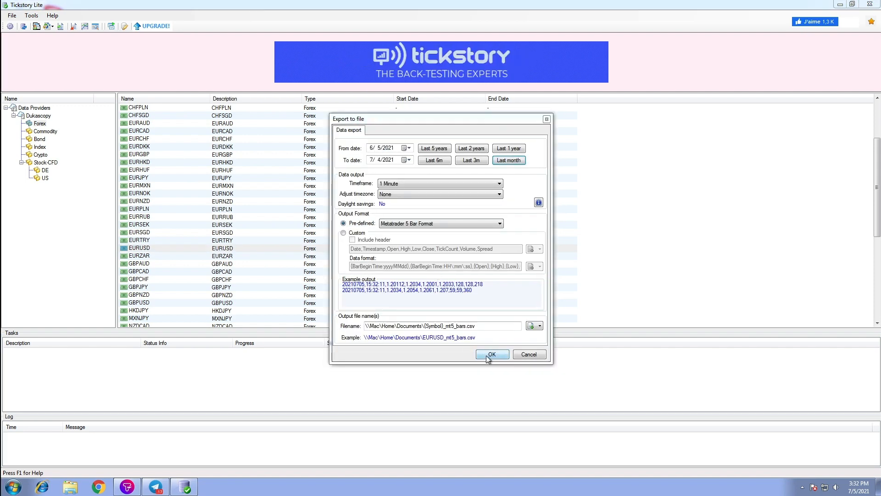
left_click(492, 355)
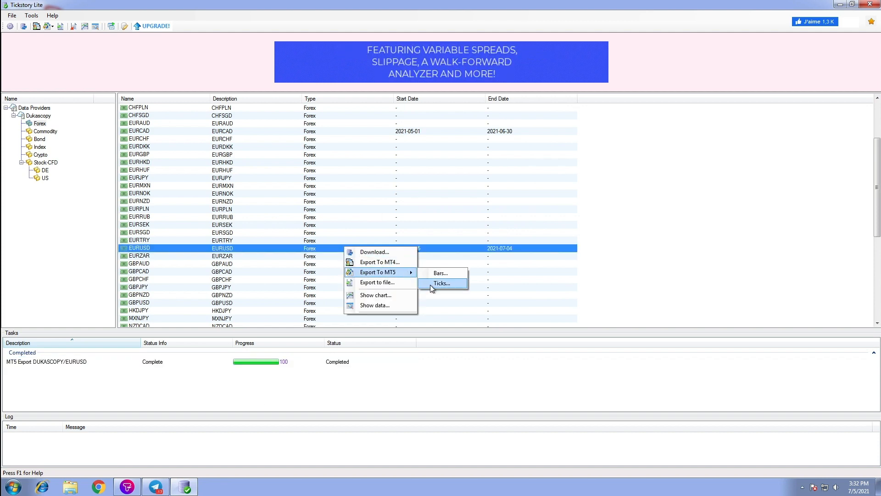
left_click(442, 283)
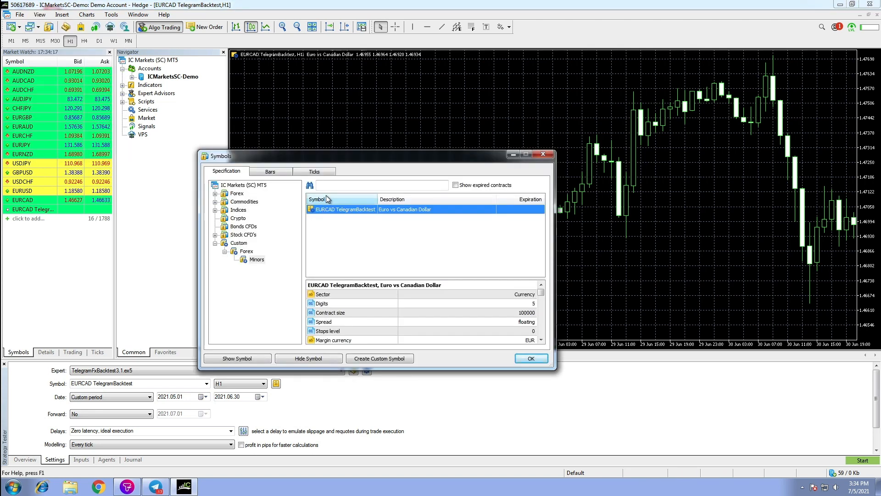
- Import EURUSD_mt5_bars.csv into the EURUSD Backtest custom symbol's bar history
left_click(379, 358)
type("EURUSD Backtes")
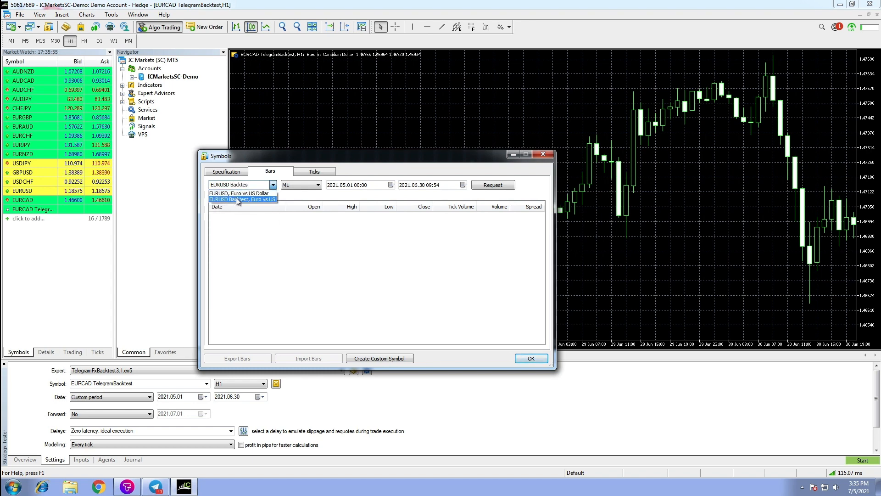
left_click(242, 199)
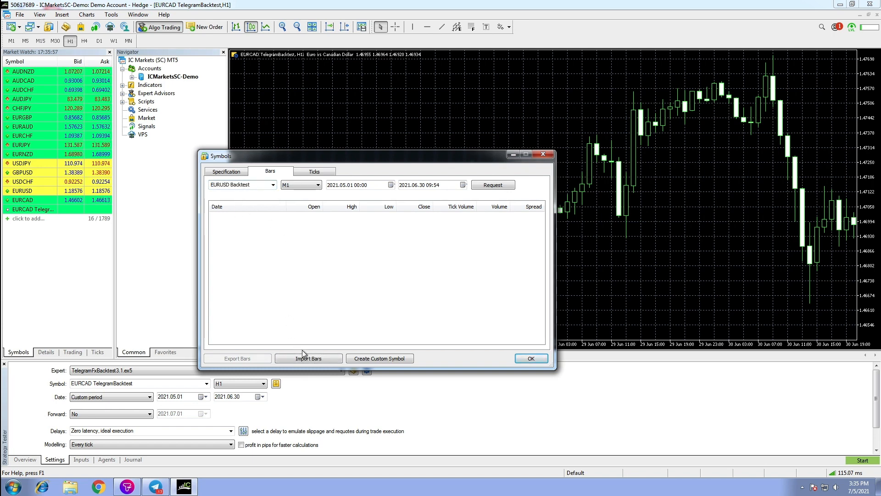
left_click(308, 358)
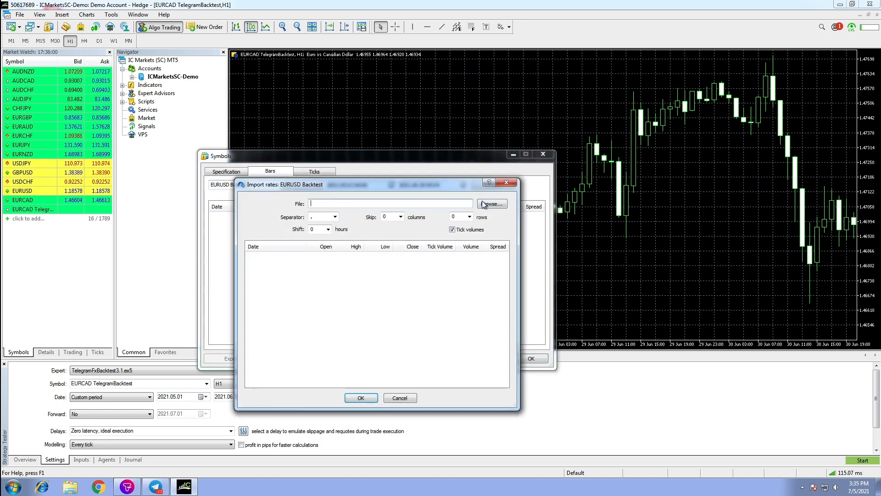
left_click(490, 204)
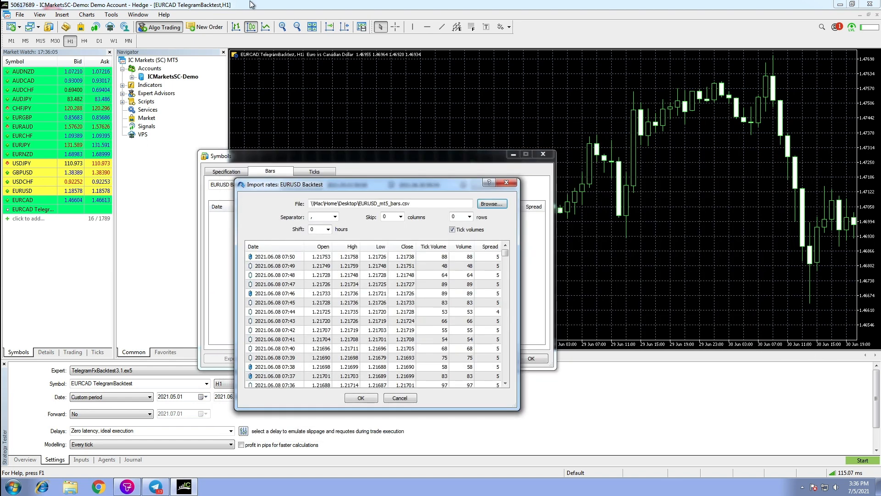
left_click(360, 397)
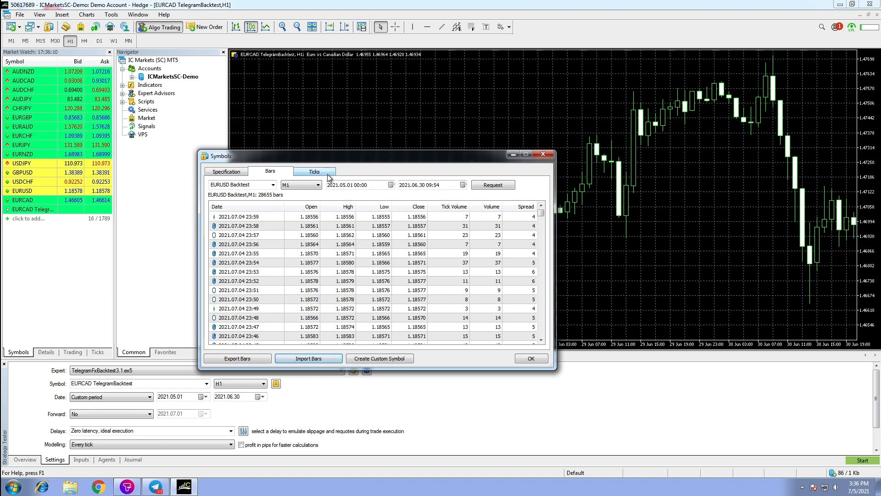
- Import the EURUSD_mt5_ticks file into the custom symbol's tick history
left_click(314, 172)
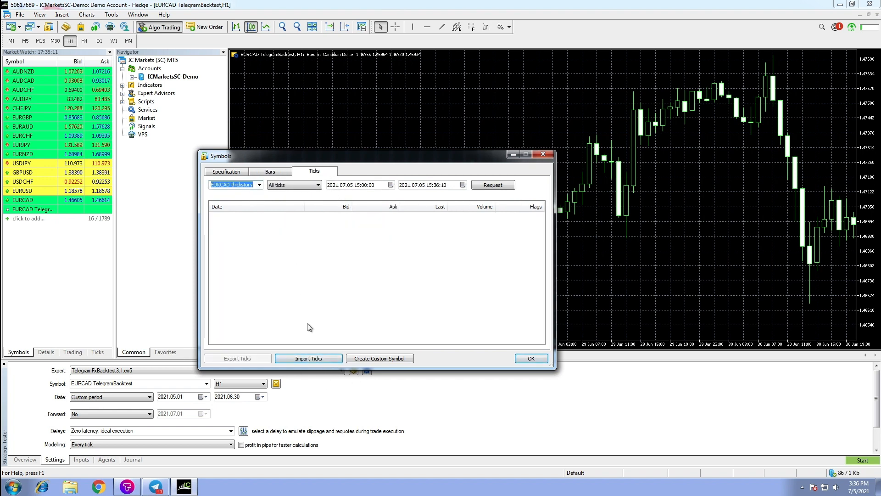
left_click(309, 358)
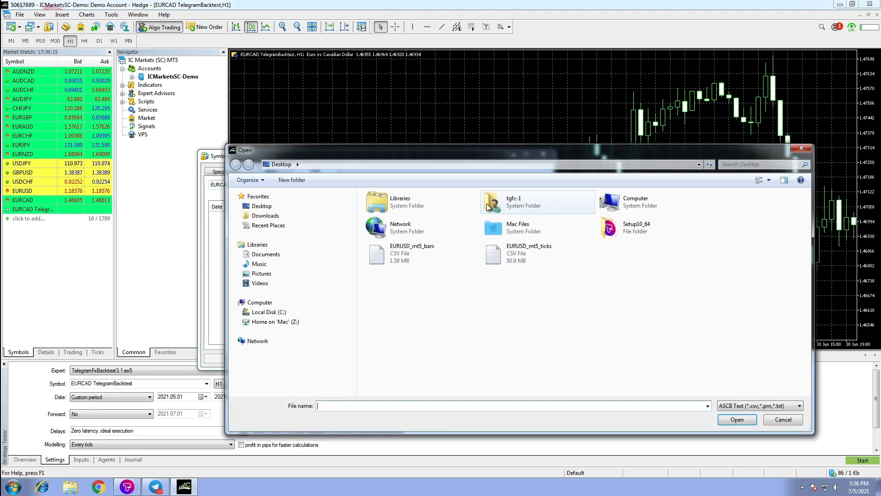
left_click(529, 253)
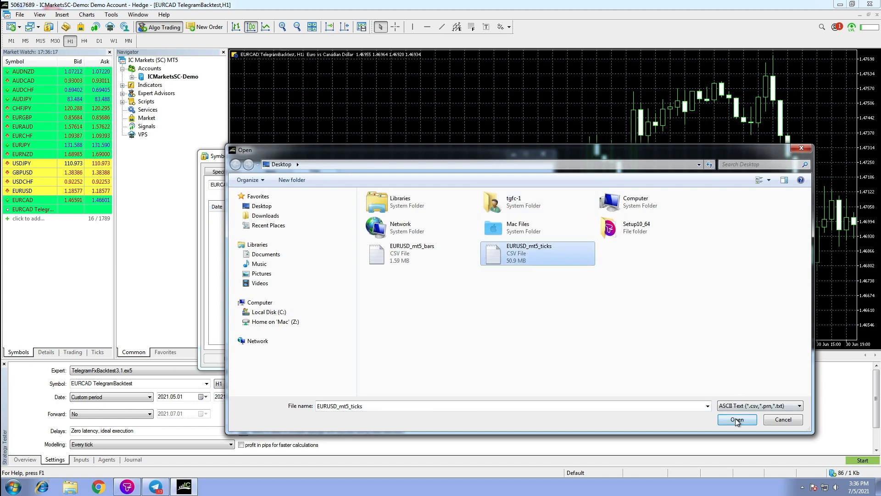
left_click(738, 419)
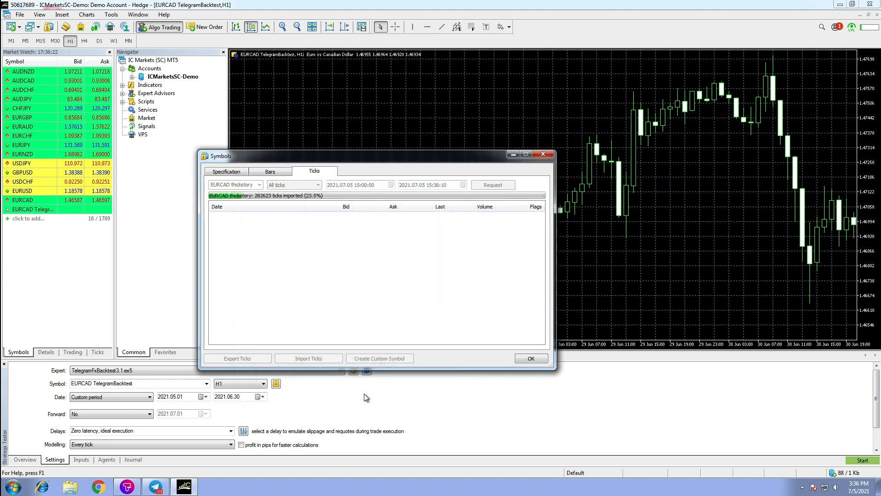
left_click(492, 185)
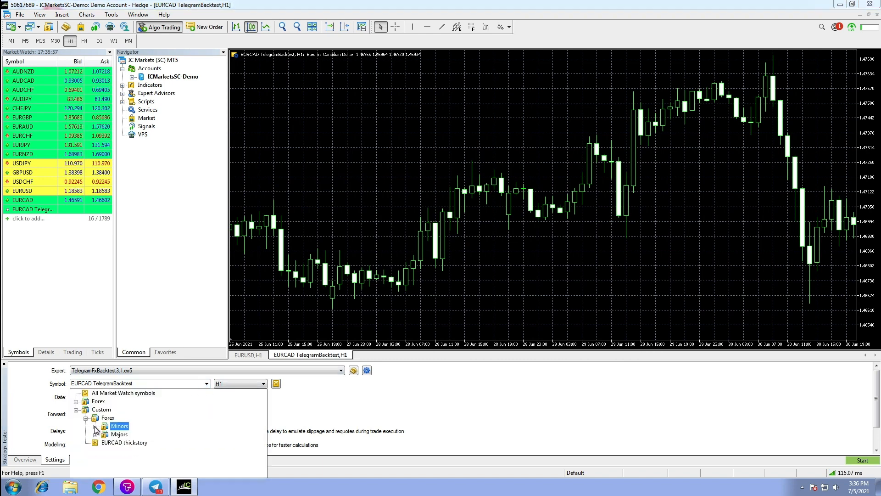
- Select EURUSD Backtest under Custom > Forex > Majors as the tester's symbol
left_click(95, 434)
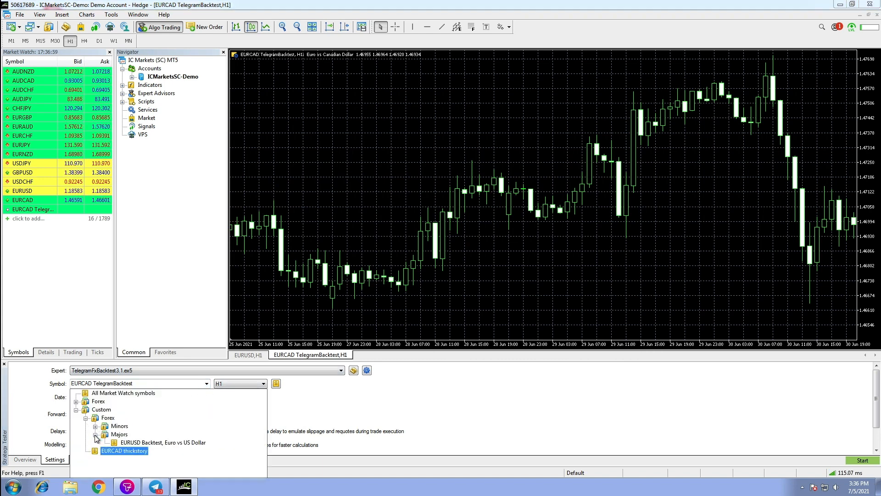
left_click(162, 442)
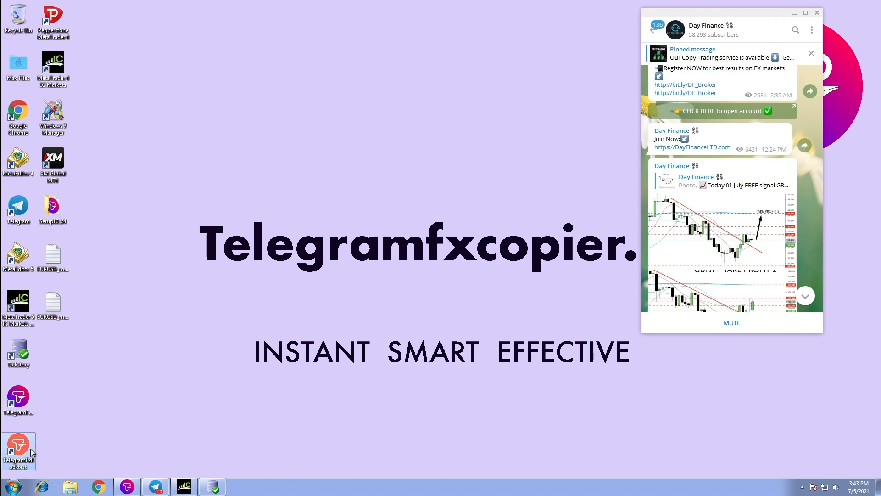
- Launch TelegramFxBacktest and choose the Day Finance channel for 2021-06-05 to 2021-07-04
double_click(18, 447)
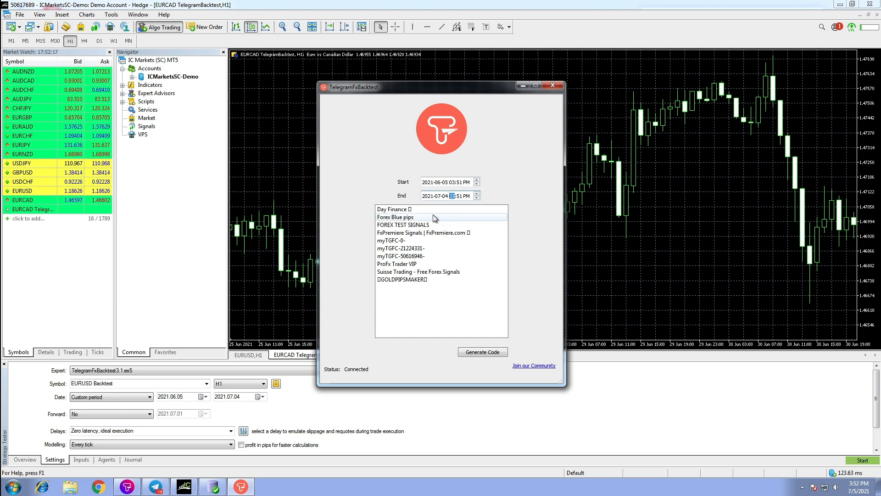
left_click(395, 208)
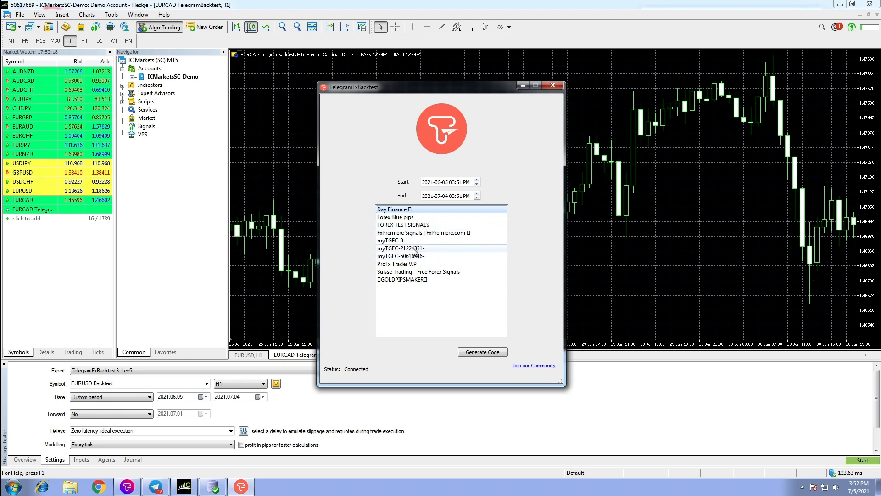
left_click(402, 279)
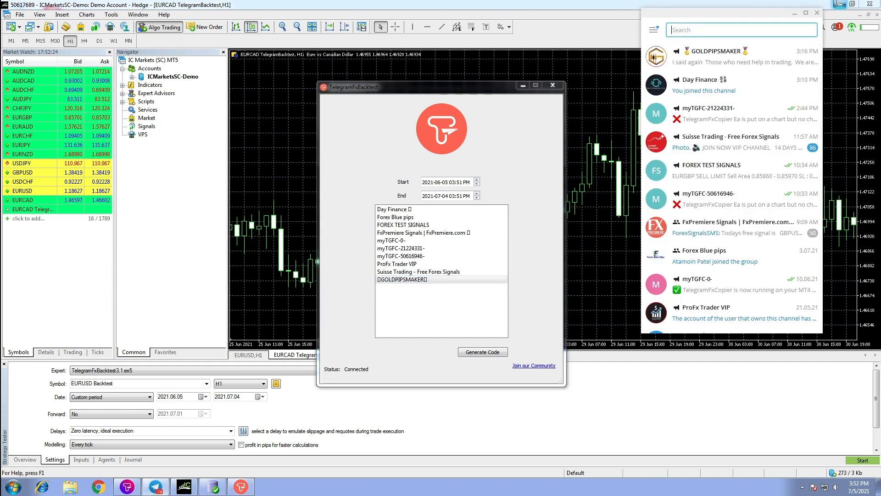
mouse_move(717, 57)
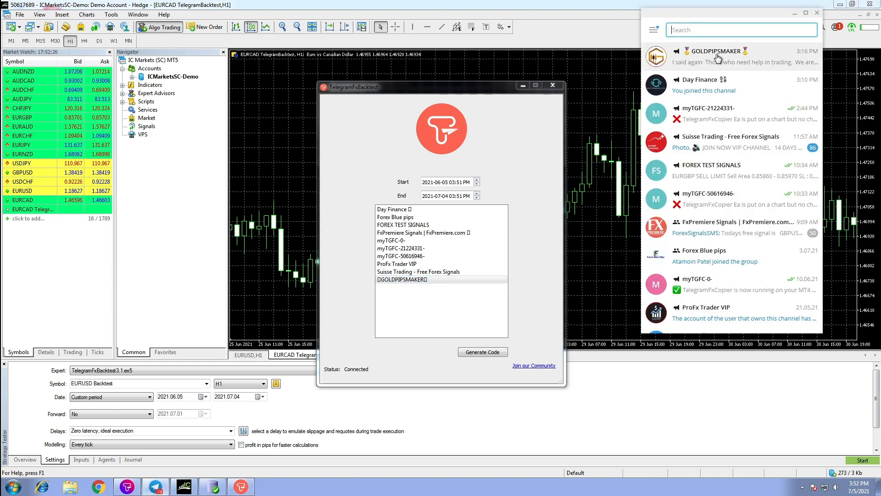
left_click(714, 56)
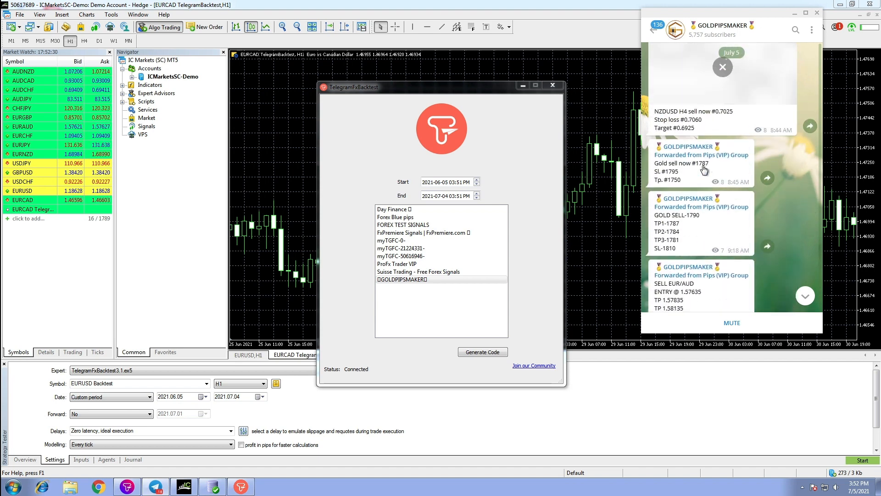
scroll("down", 3)
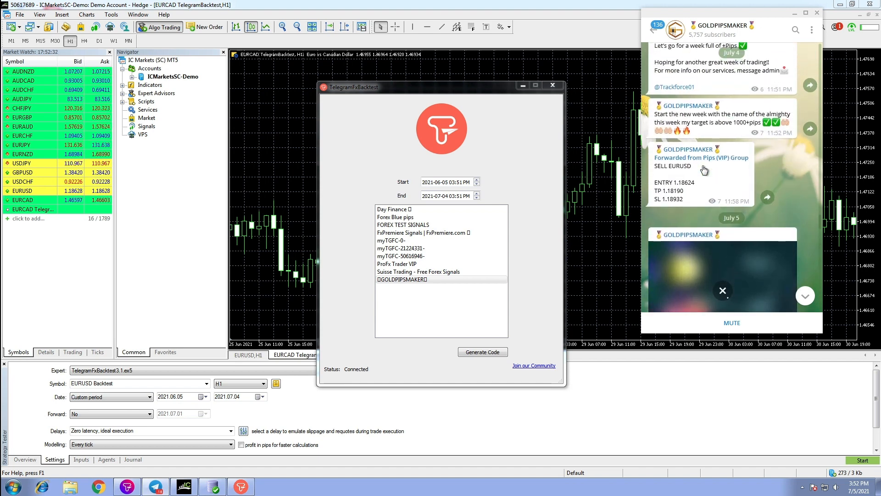
scroll("down", 3)
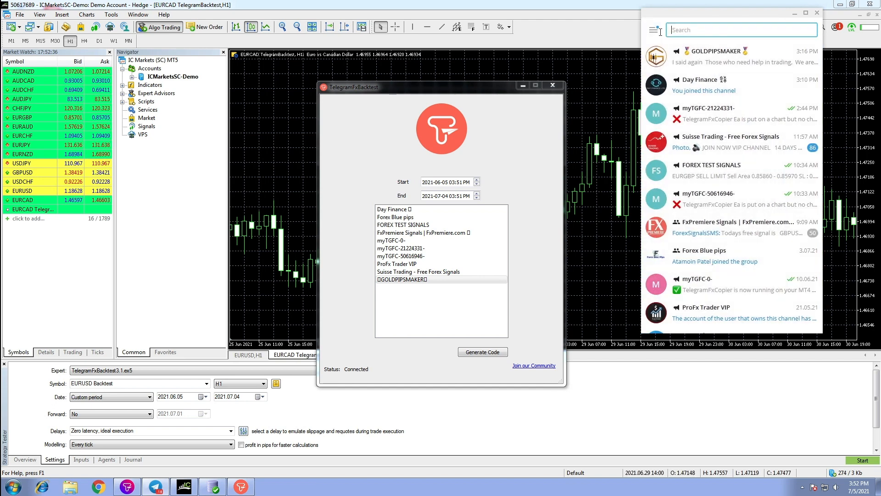
left_click(401, 279)
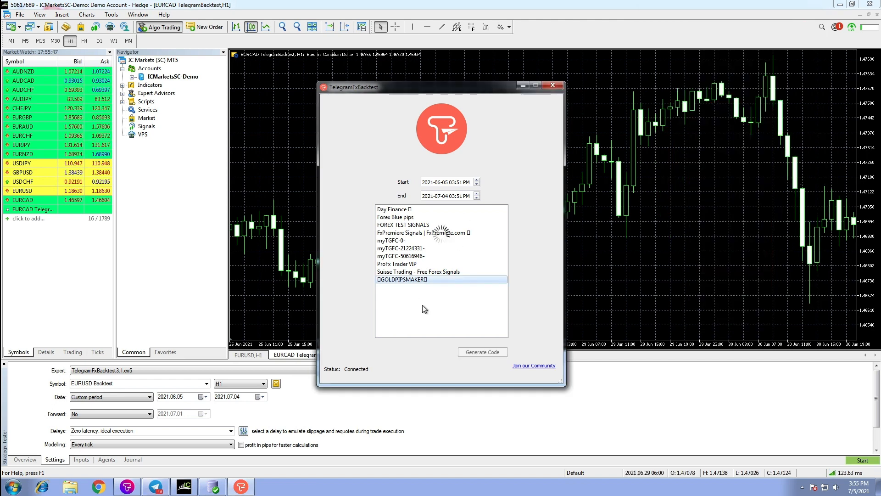
left_click(482, 352)
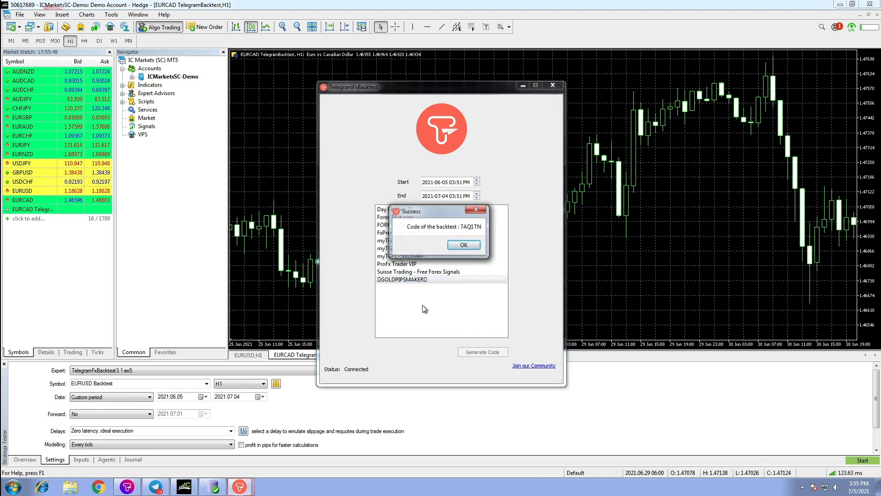
double_click(471, 227)
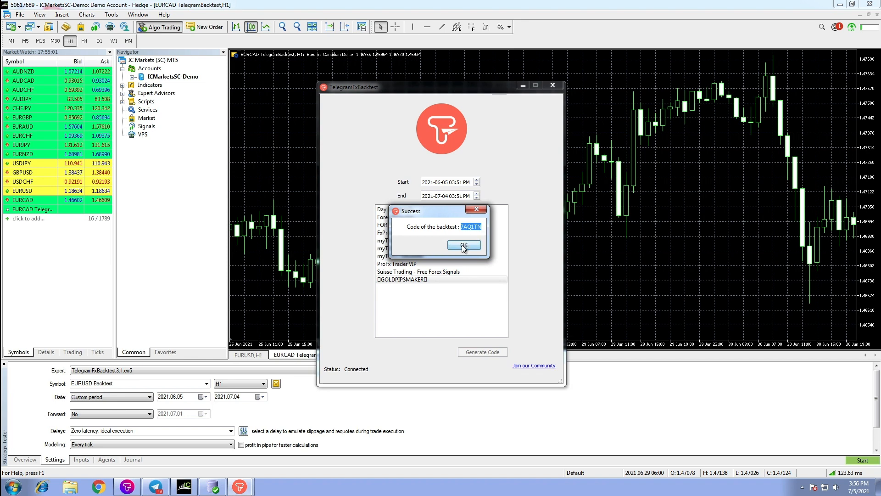
left_click(465, 246)
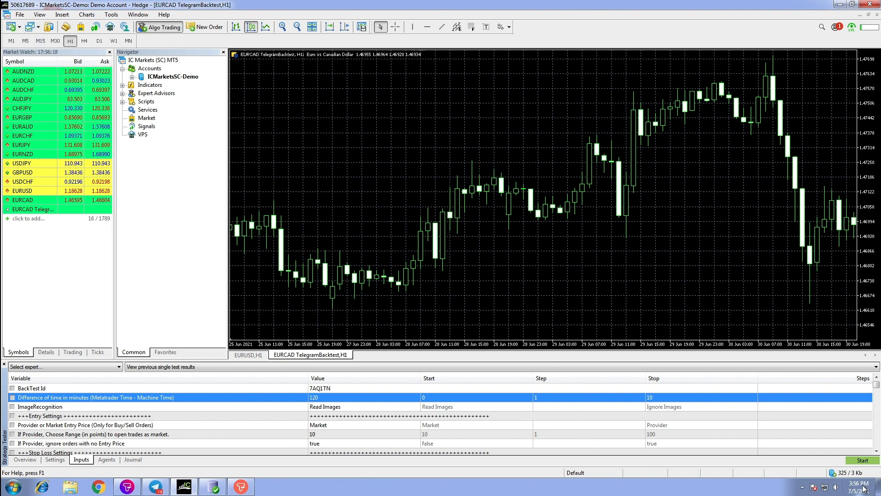
- Review the tester inputs with BackTest Id 7AQ1TN, run the test and show the balance/equity graph
left_click(40, 406)
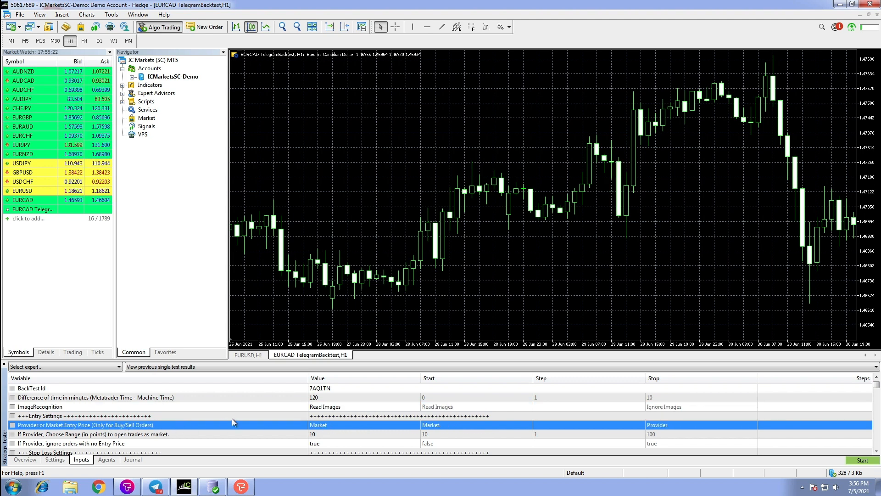
left_click(364, 425)
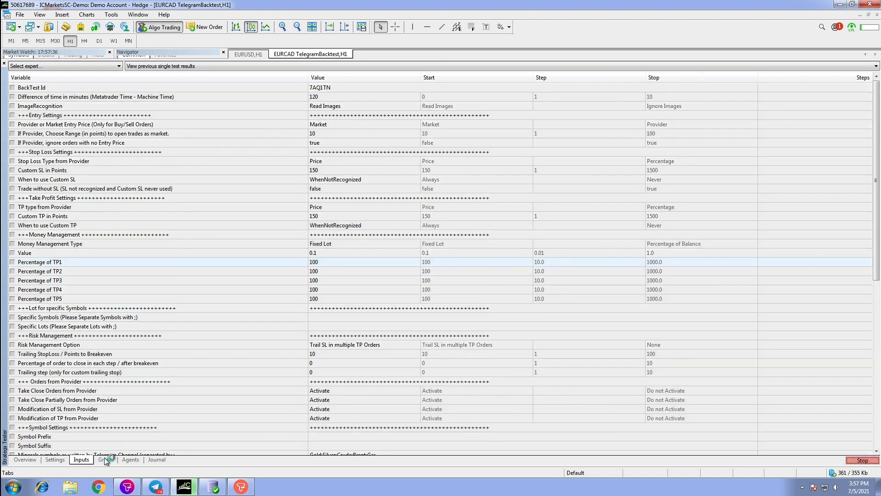
left_click(105, 459)
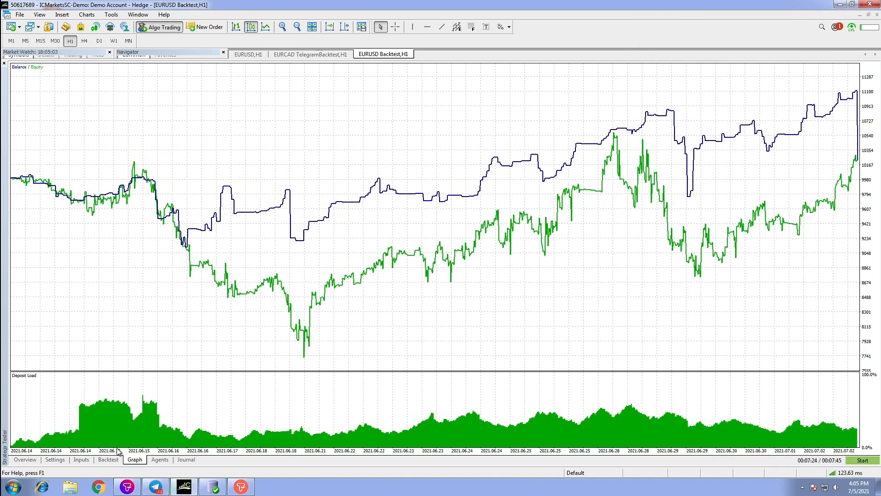
- Show the Backtest report with 297 trades and 230.83 net profit on a 10,000 deposit
left_click(107, 459)
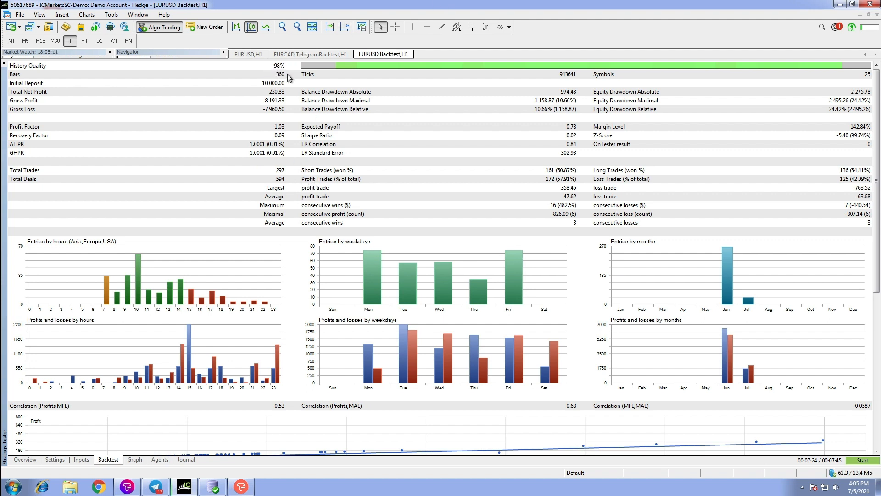
mouse_move(32, 93)
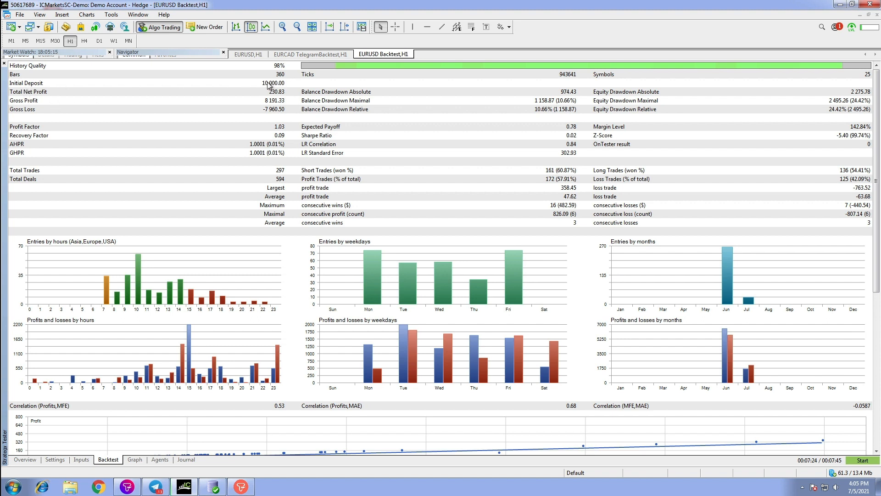
mouse_move(332, 93)
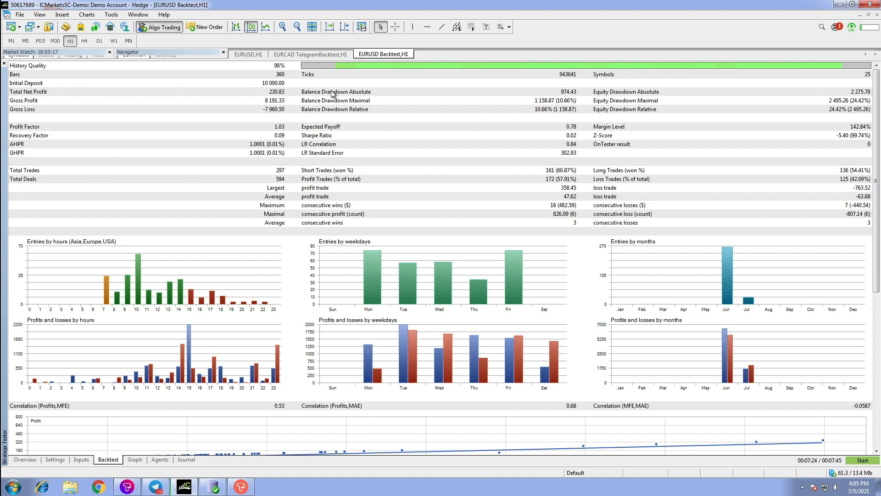
mouse_move(275, 108)
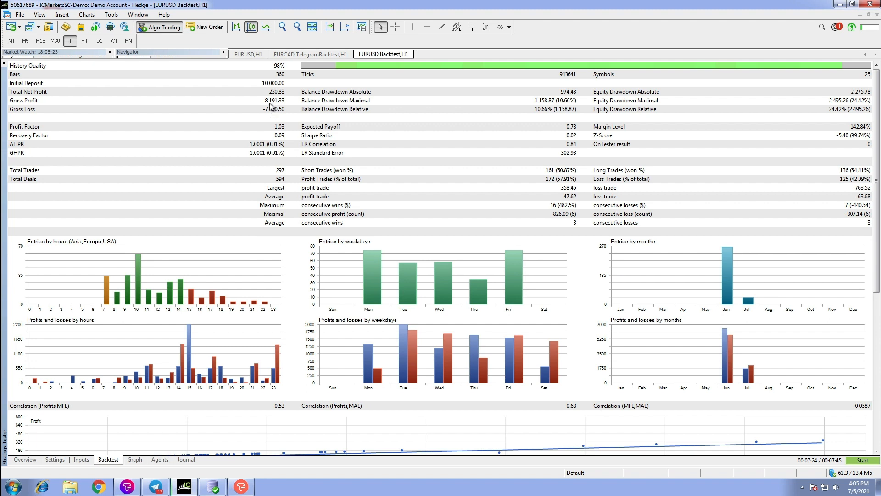
scroll("down", 3)
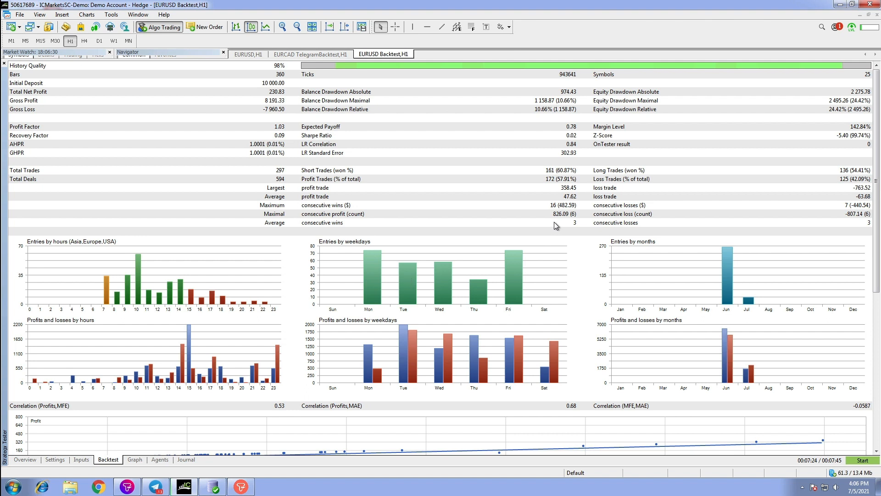
mouse_move(508, 309)
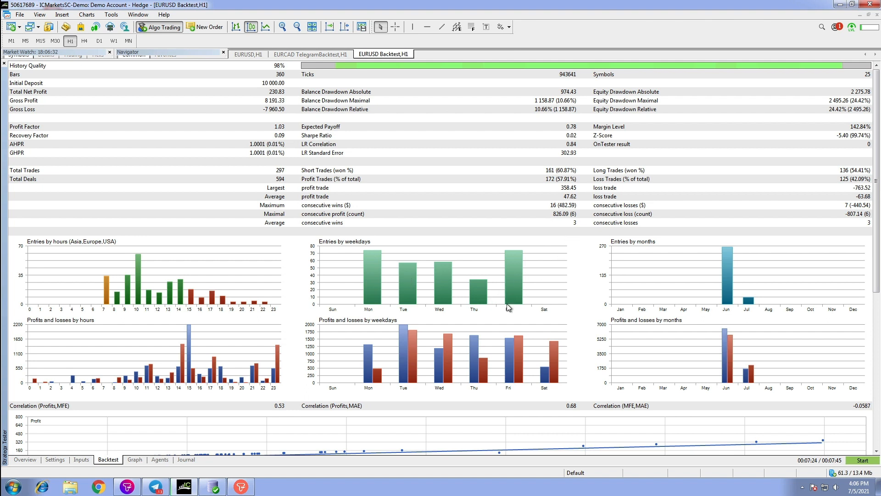
mouse_move(374, 308)
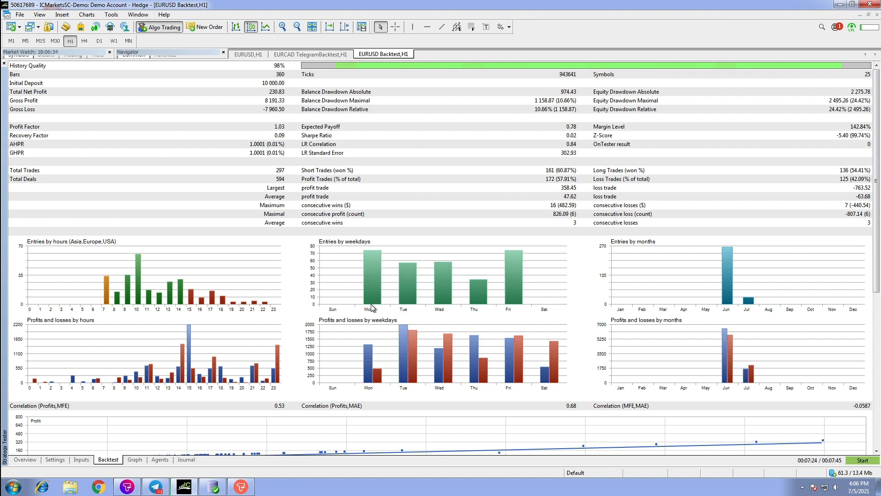
mouse_move(315, 254)
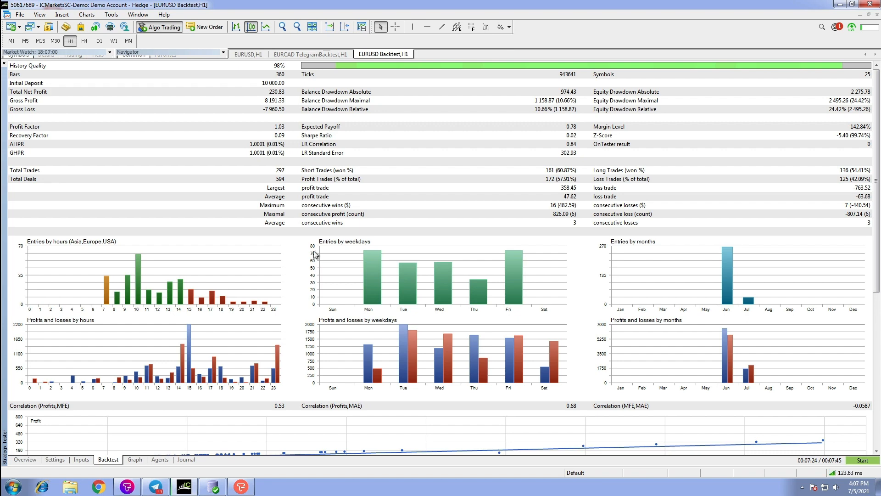
mouse_move(386, 232)
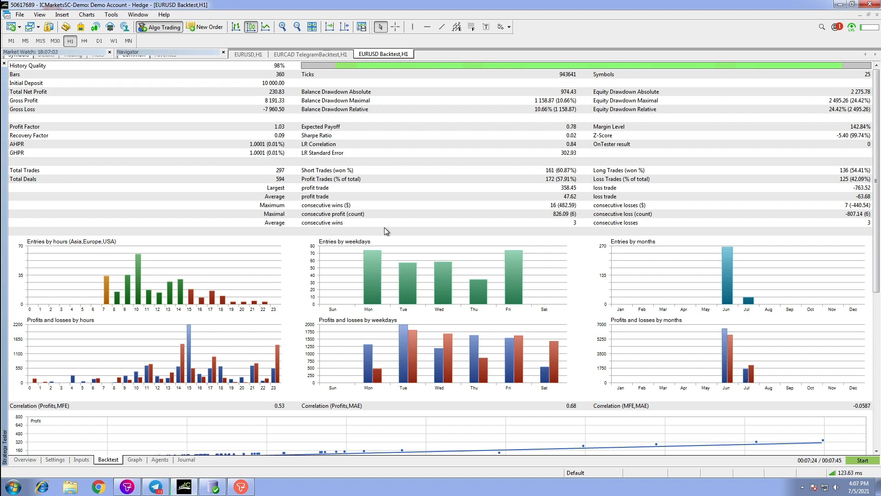
- Scroll the report down to the profit-vs-MFE/MAE and holding-time scatter charts
scroll("down", 3)
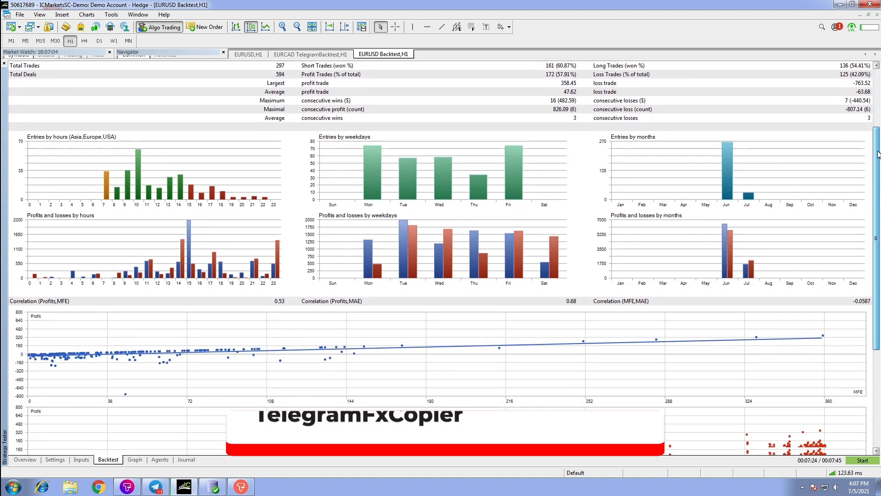
scroll("down", 3)
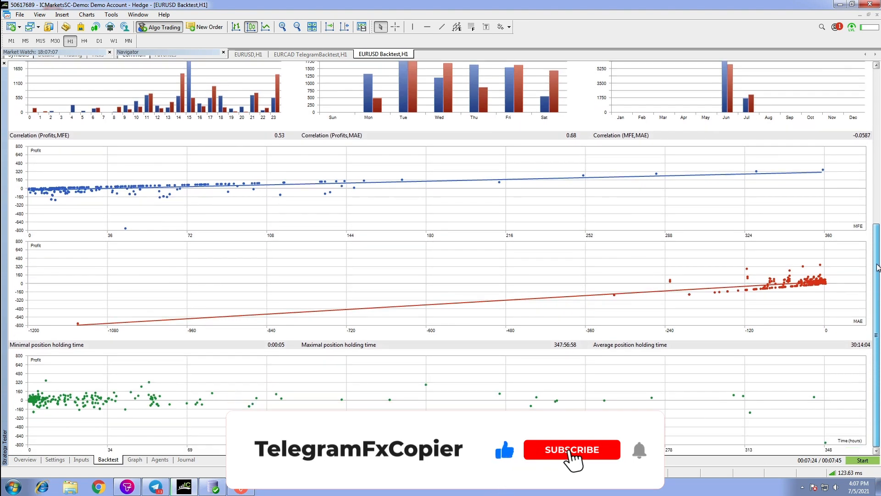